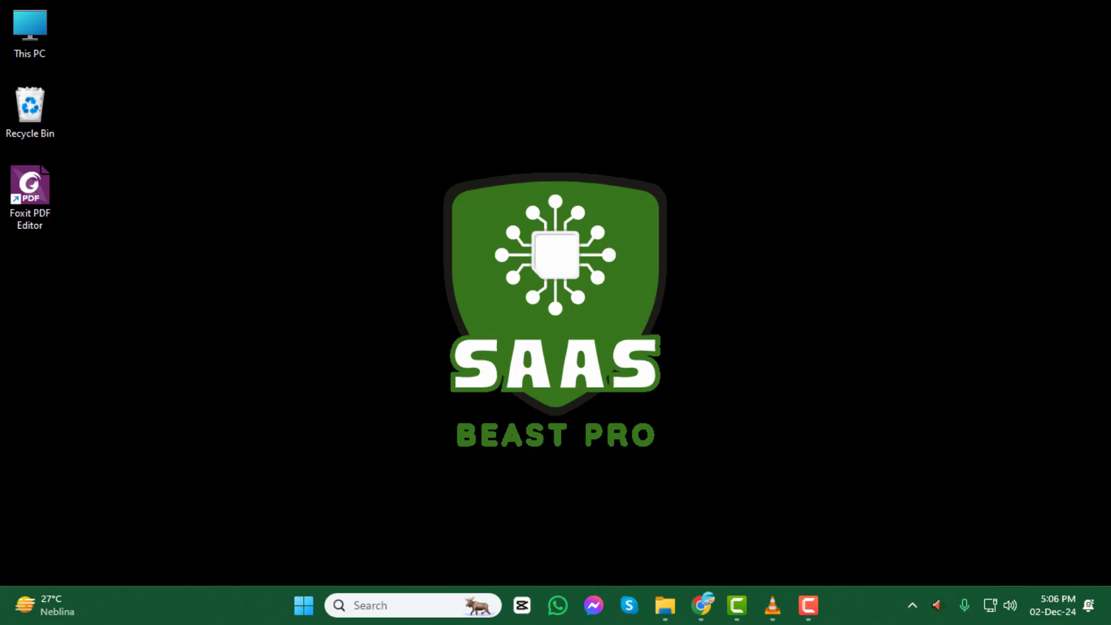
pyautogui.moveTo(700, 605)
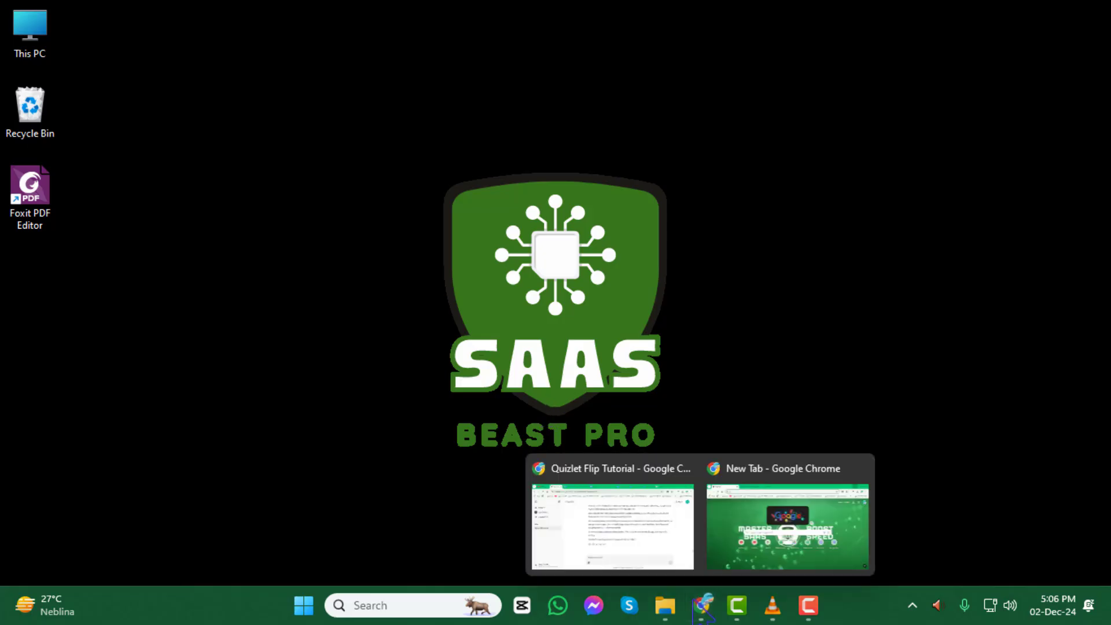
# Bring the Chrome window holding the Quizlet 'Test' set to the front.
pyautogui.click(602, 527)
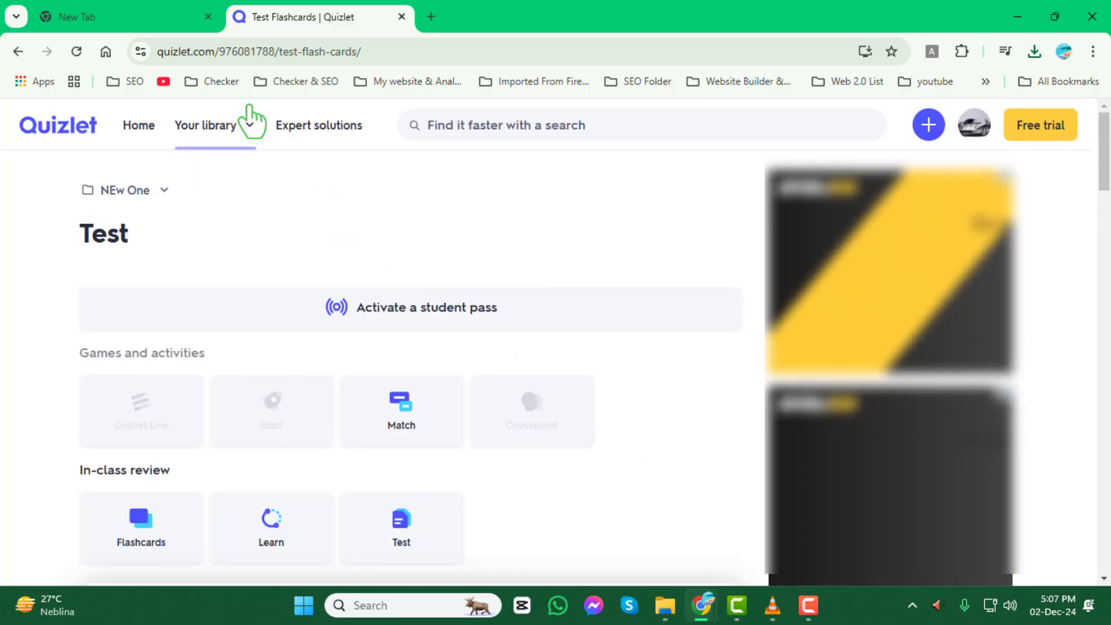
pyautogui.click(206, 125)
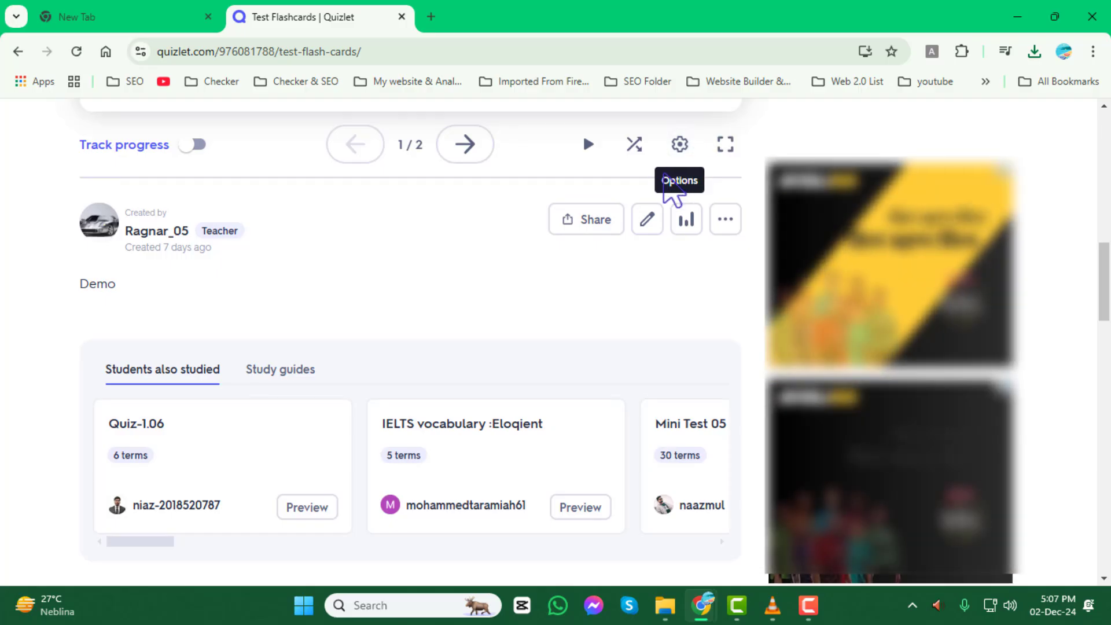
pyautogui.moveTo(647, 220)
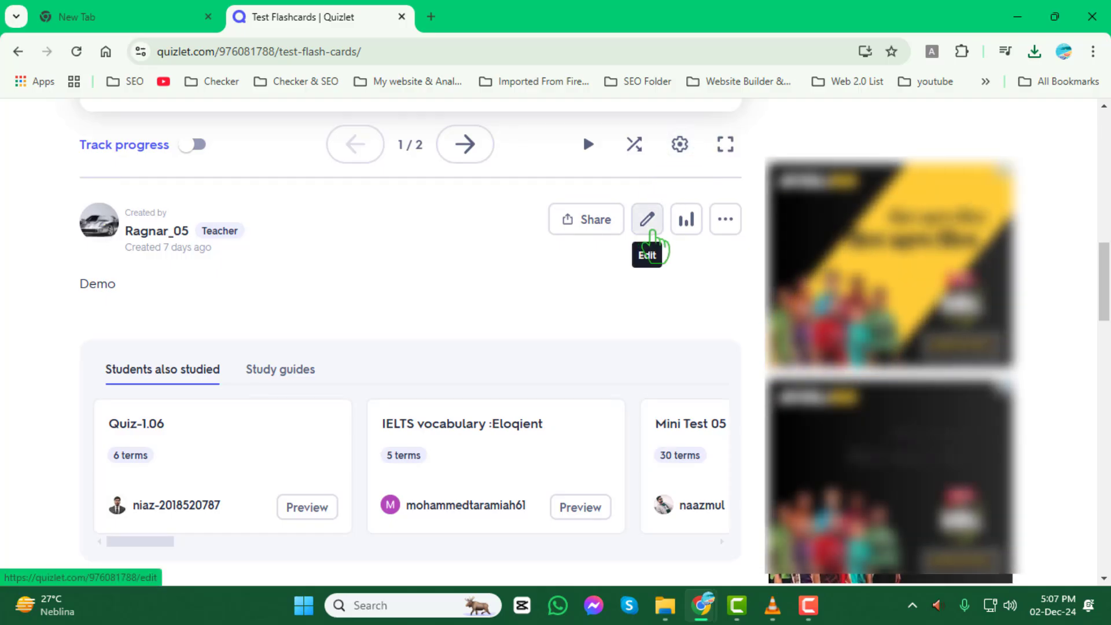
# Enter edit mode for the 'Test' set and drag the second card to reorder it.
pyautogui.click(646, 218)
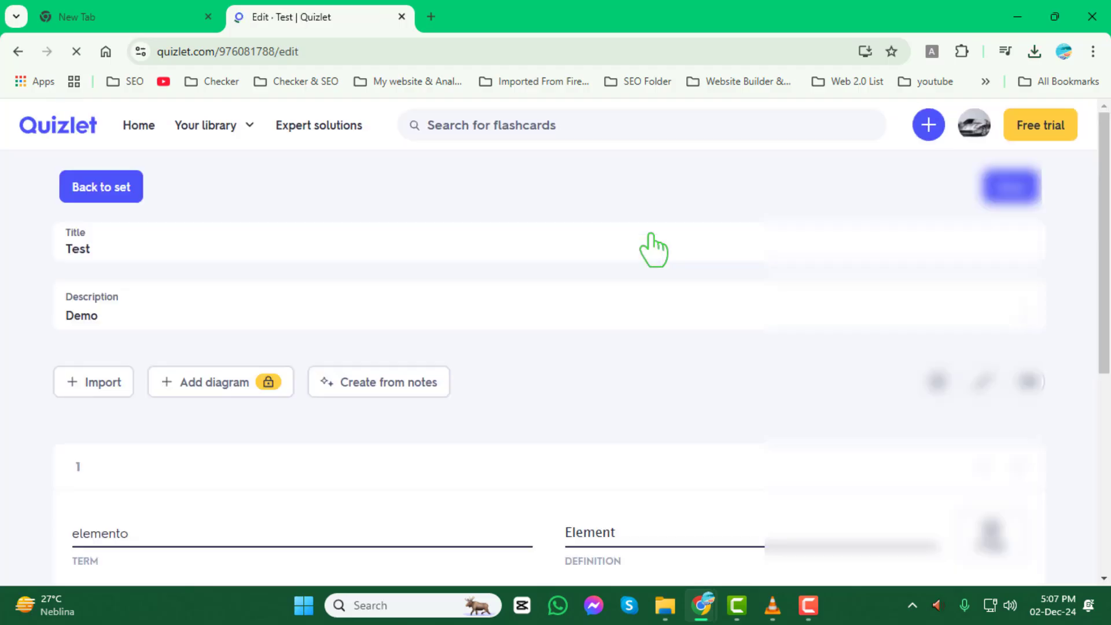
pyautogui.scroll(-3)
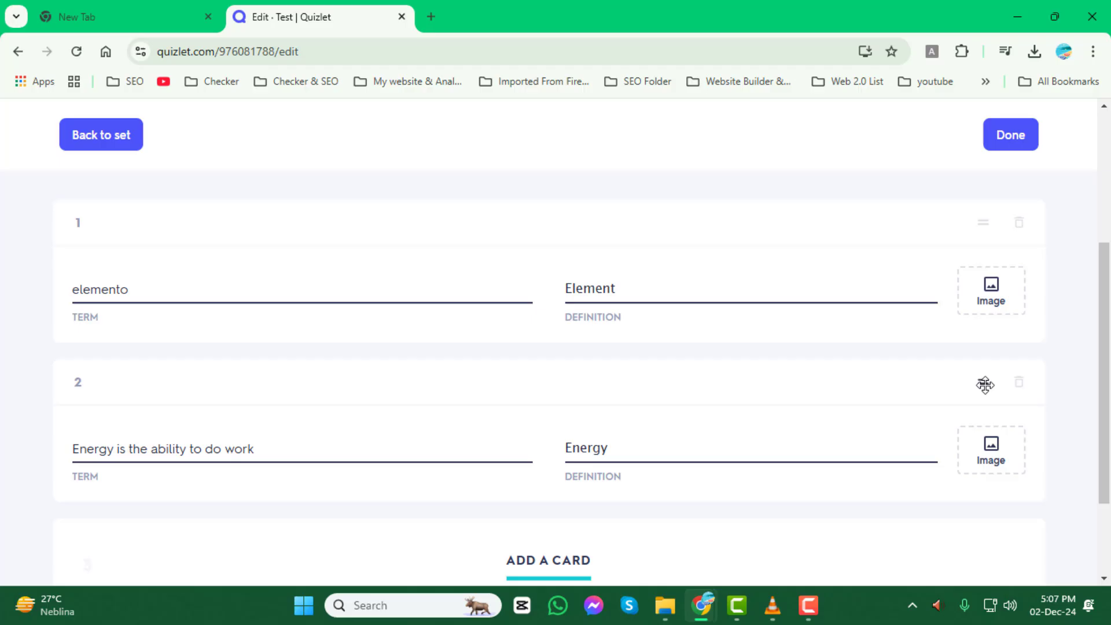
pyautogui.click(1019, 384)
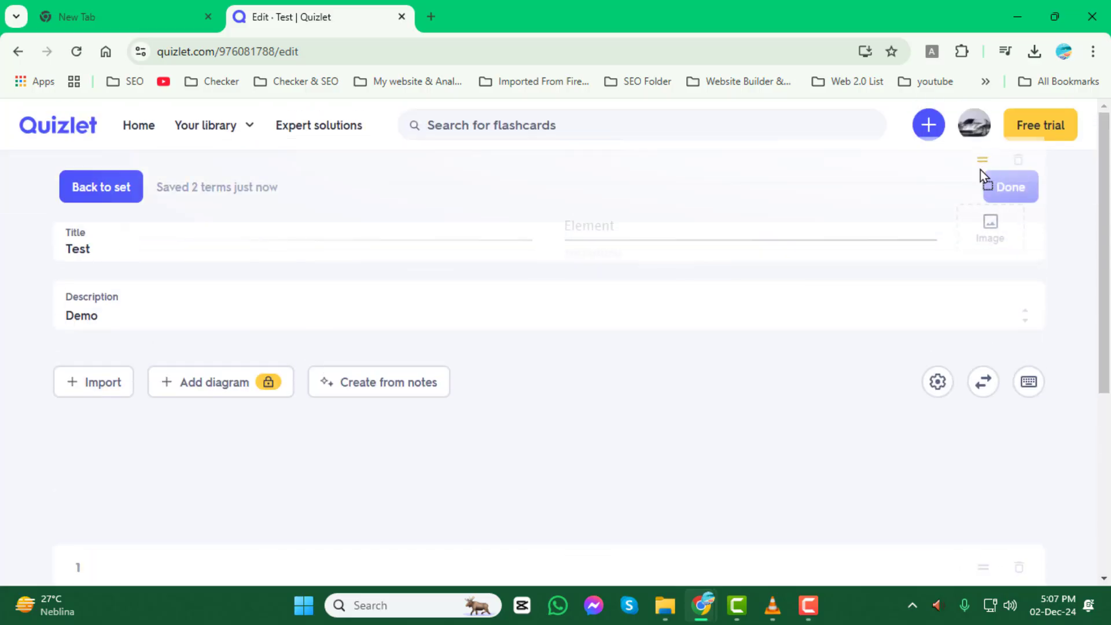
# Save the rearranged cards with Done and return to the set's page.
pyautogui.scroll(-3)
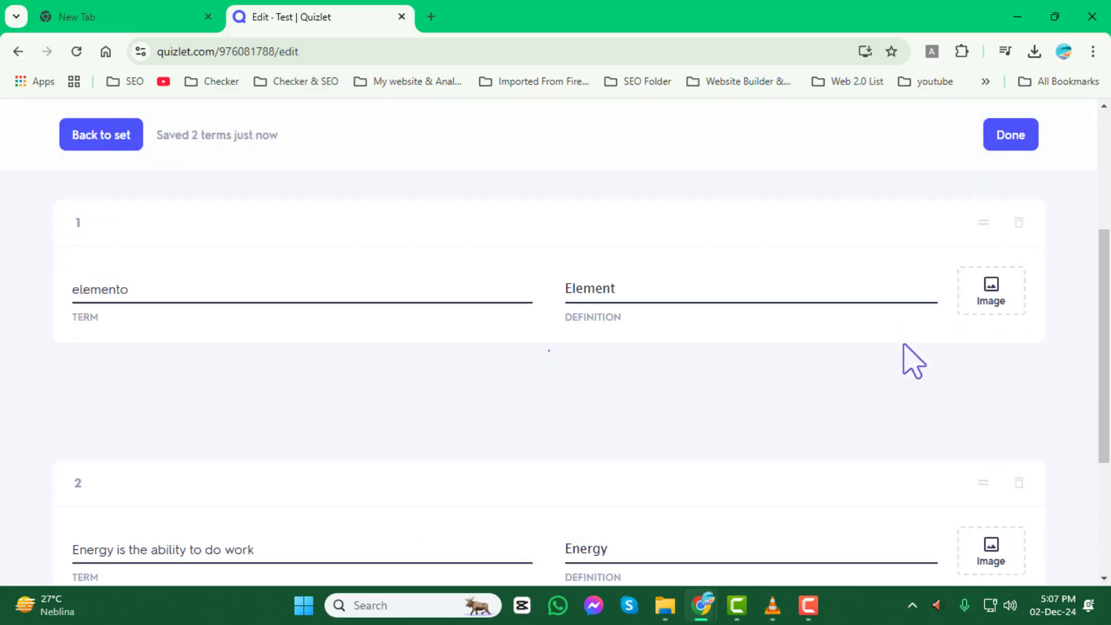
pyautogui.scroll(-3)
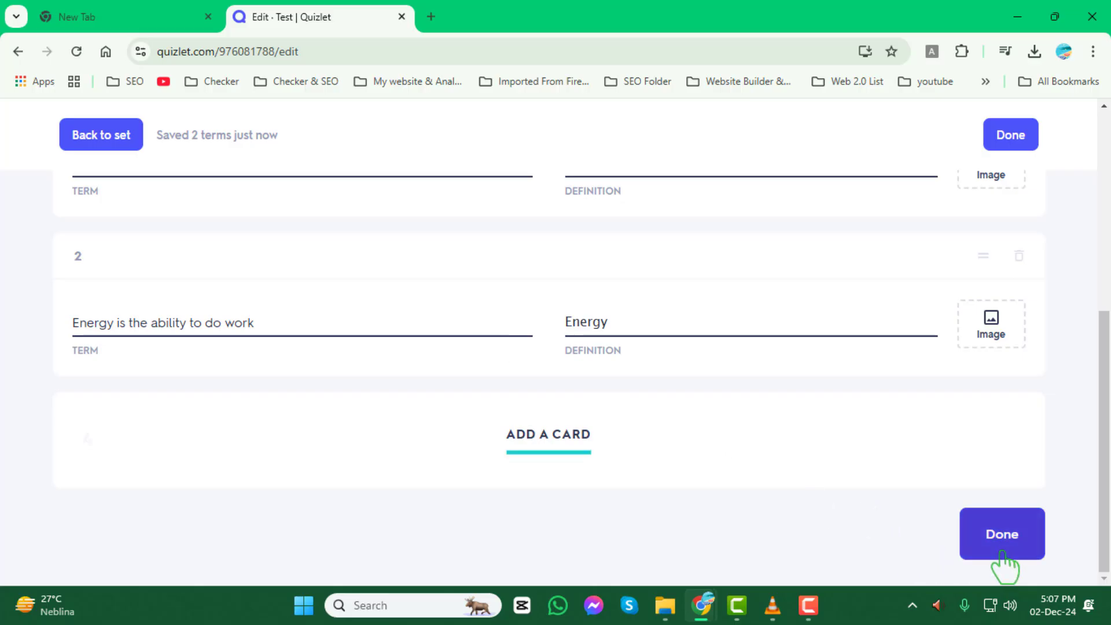
pyautogui.click(1002, 534)
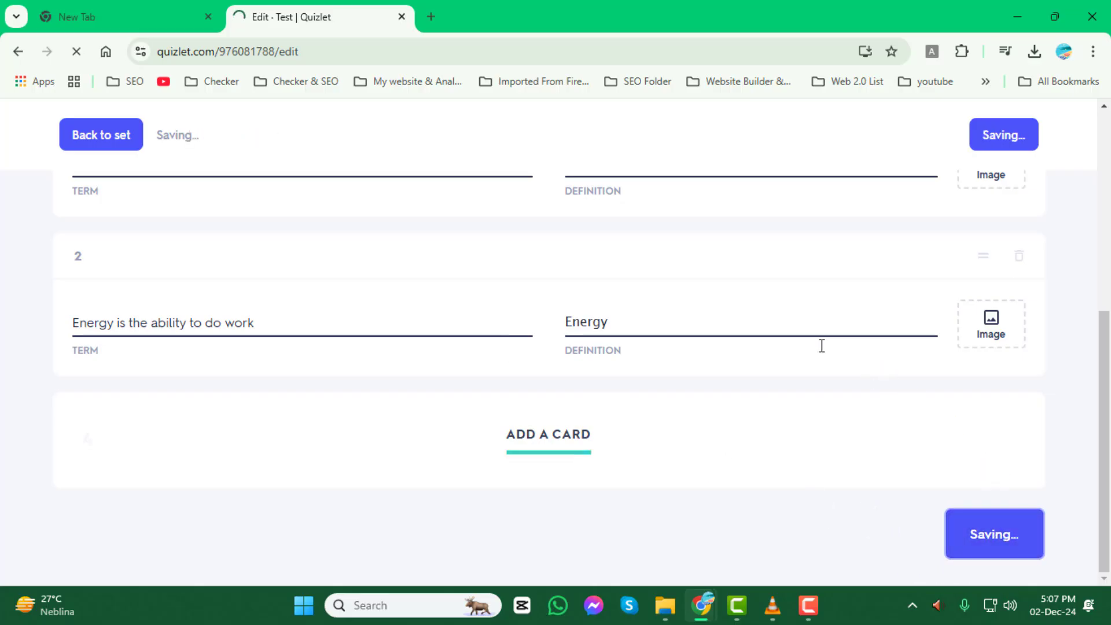
pyautogui.click(101, 135)
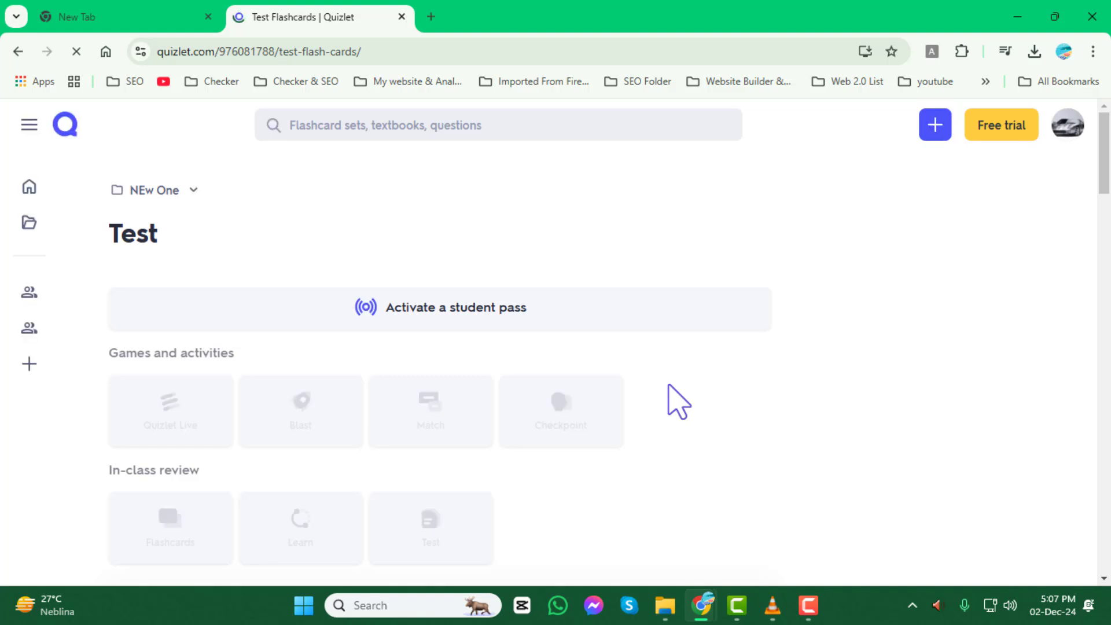